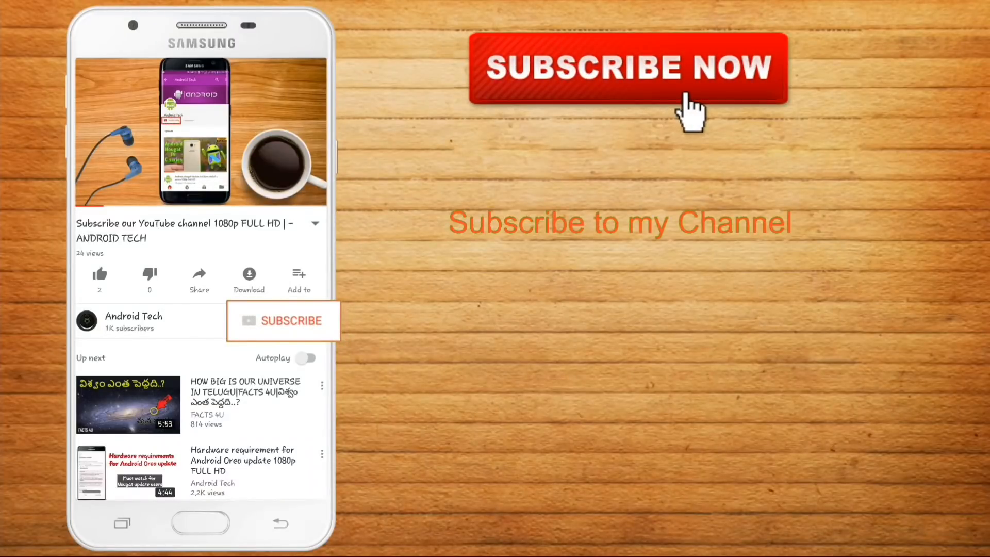
Start installing the Android 7.0 Nougat update and let it download to 55% of 1150 MB.
{"action": "left_click", "coordinate": [291, 321]}
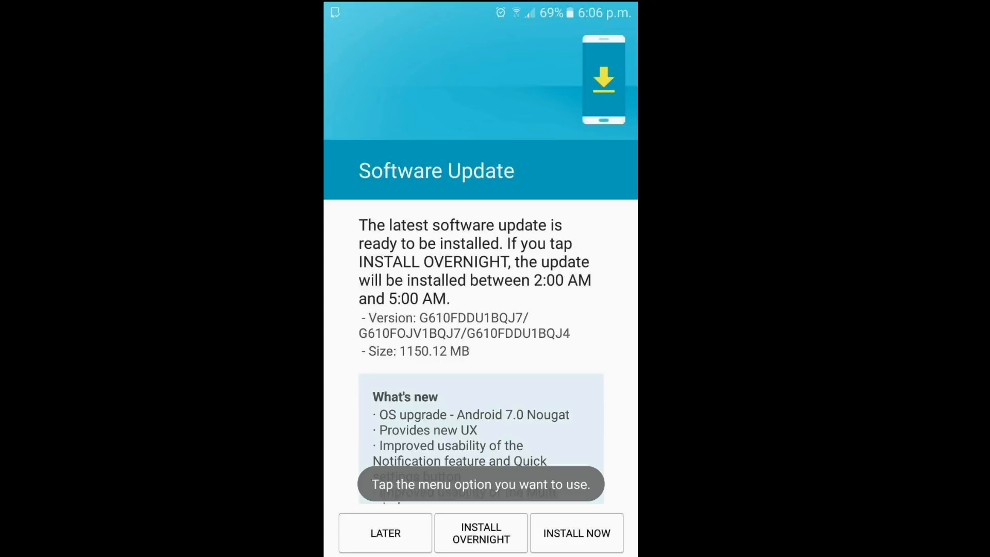
{"action": "left_click", "coordinate": [575, 532]}
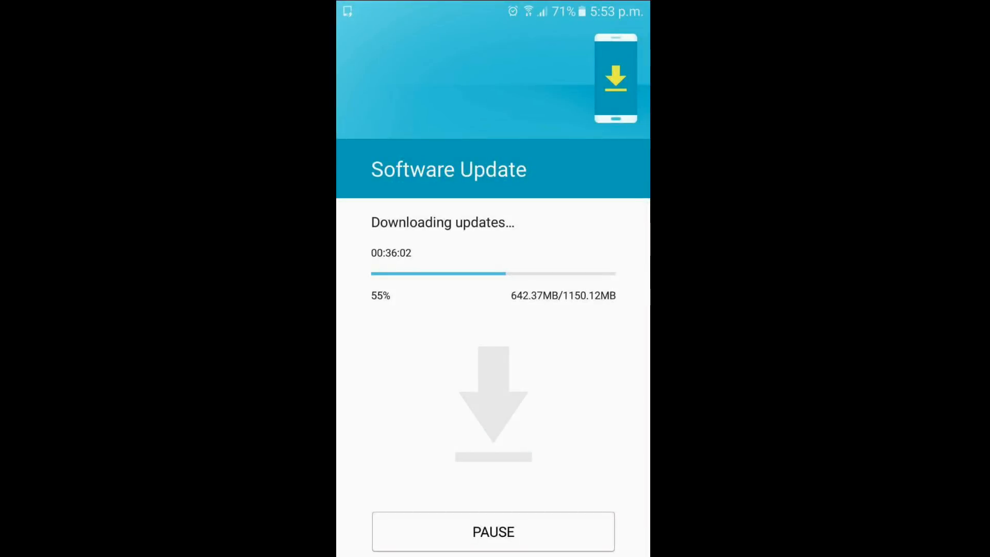